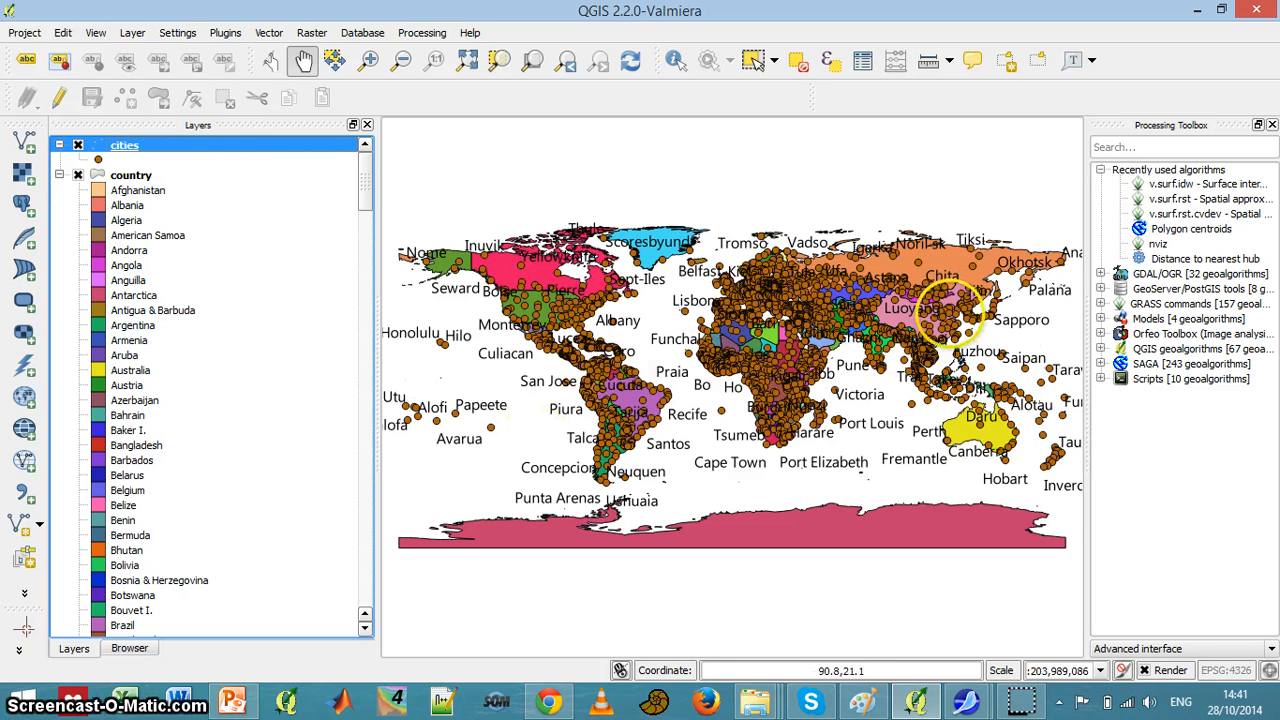
pyautogui.moveTo(945, 330)
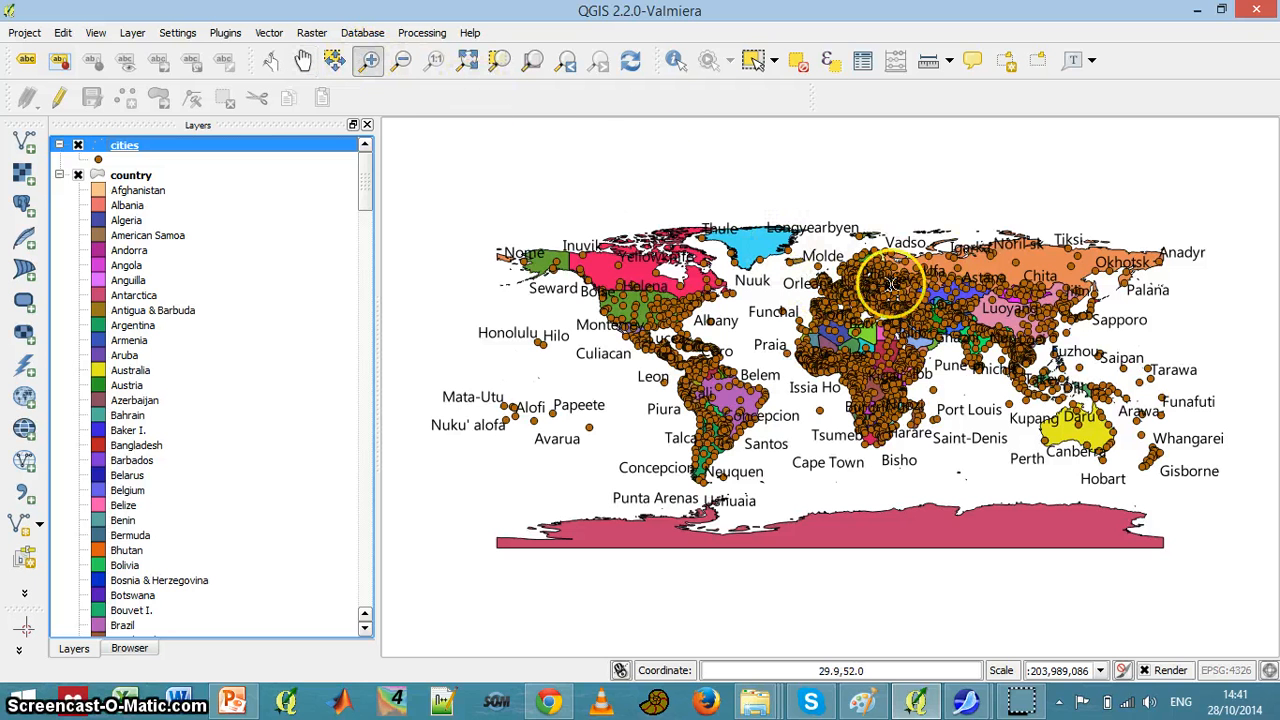
pyautogui.moveTo(1000, 308)
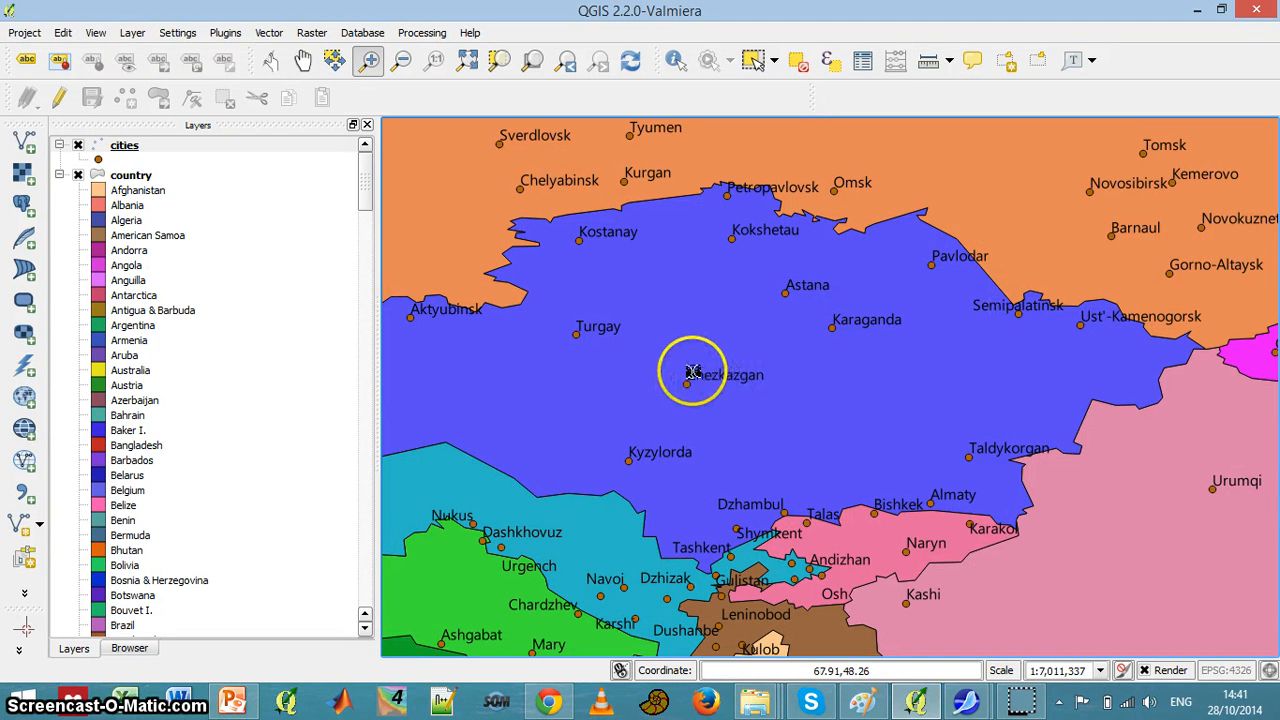
pyautogui.moveTo(200, 210)
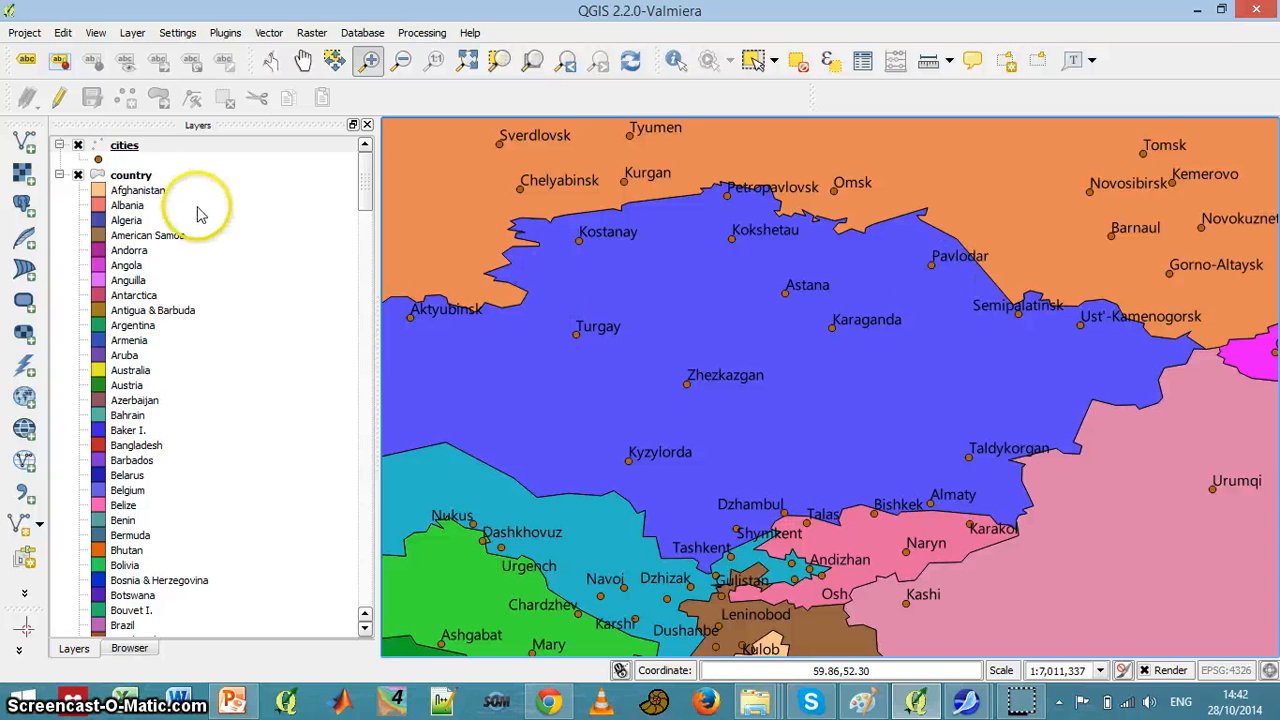
# Step: In the city layer's label Text settings, pick Goudy Stout as the font
pyautogui.click(124, 145)
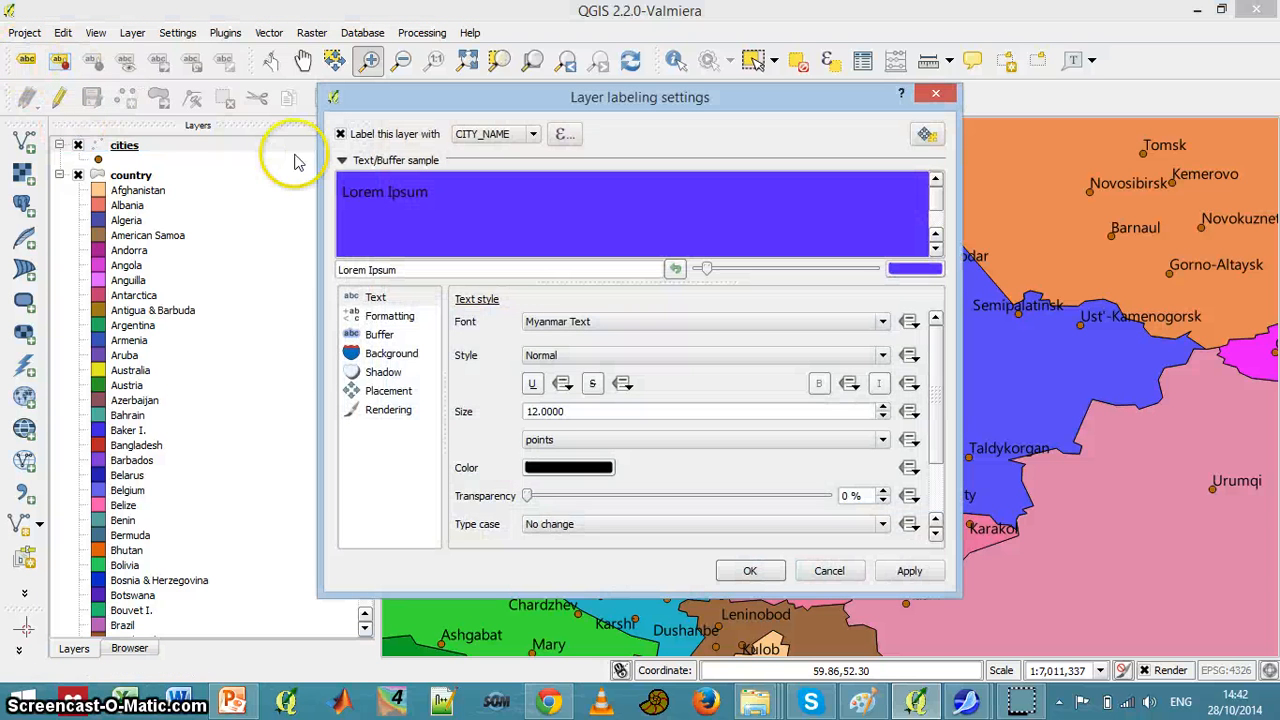
pyautogui.click(376, 297)
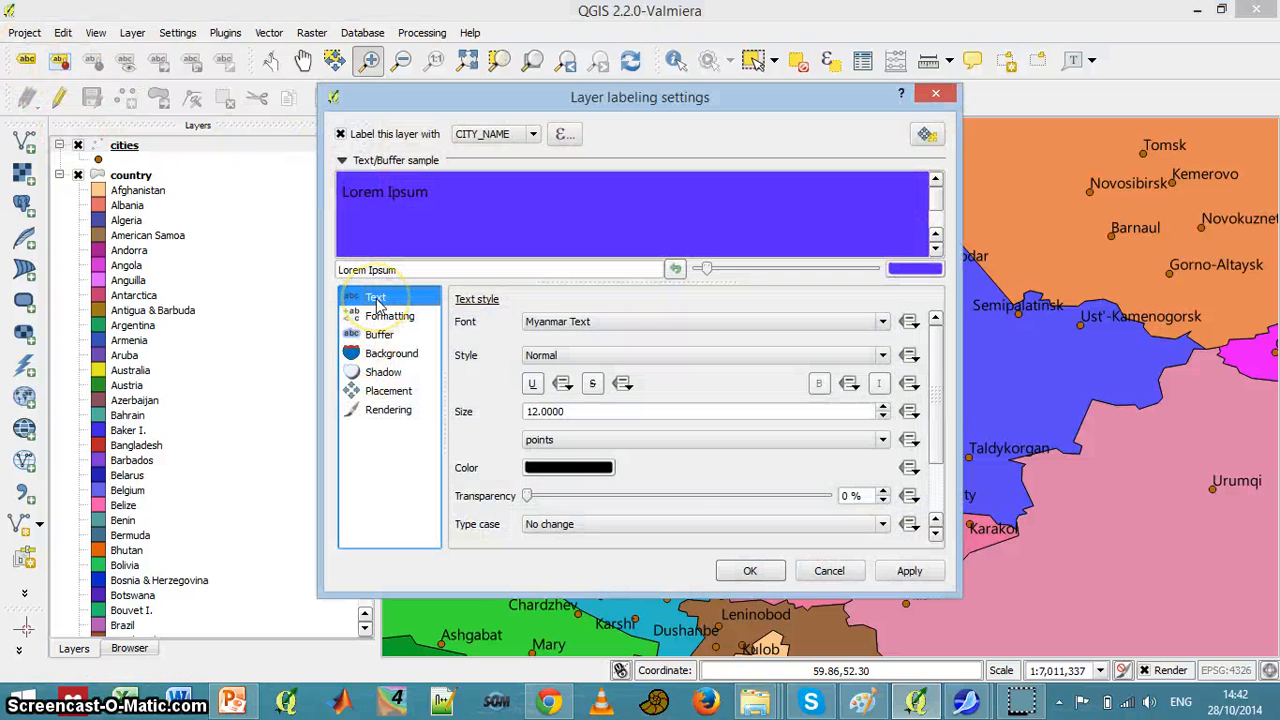
pyautogui.moveTo(497, 320)
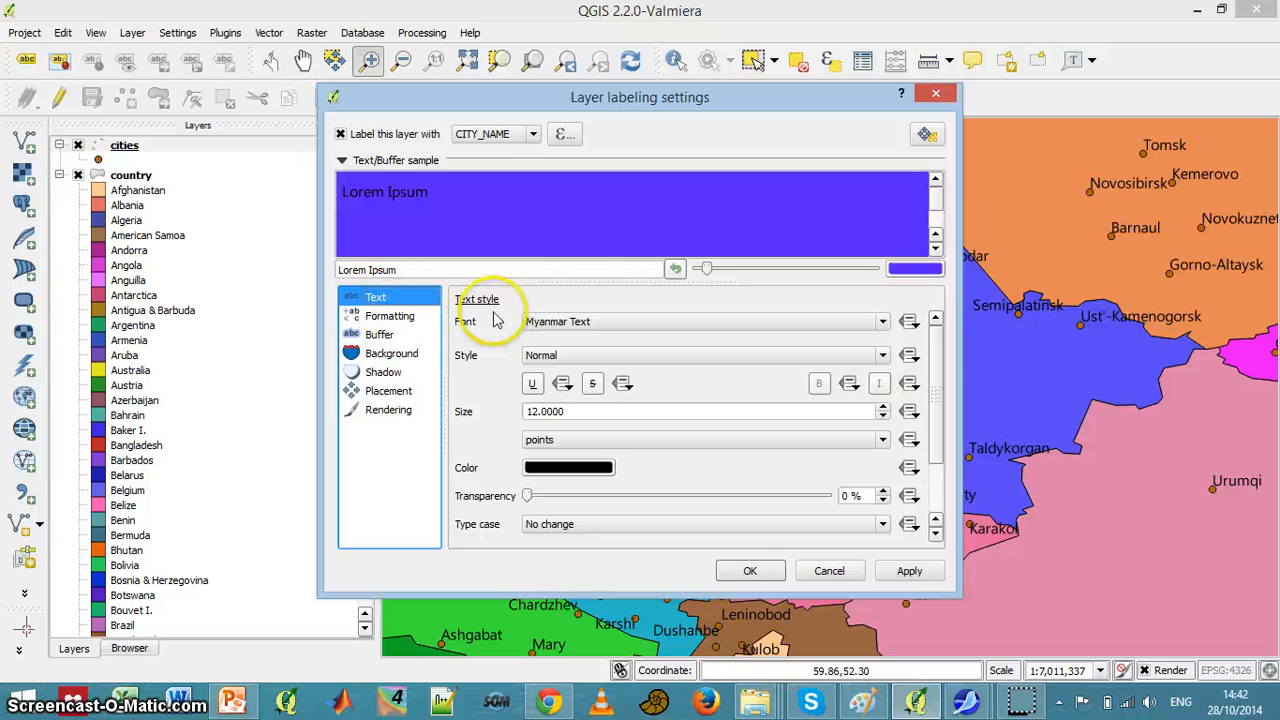
pyautogui.click(880, 321)
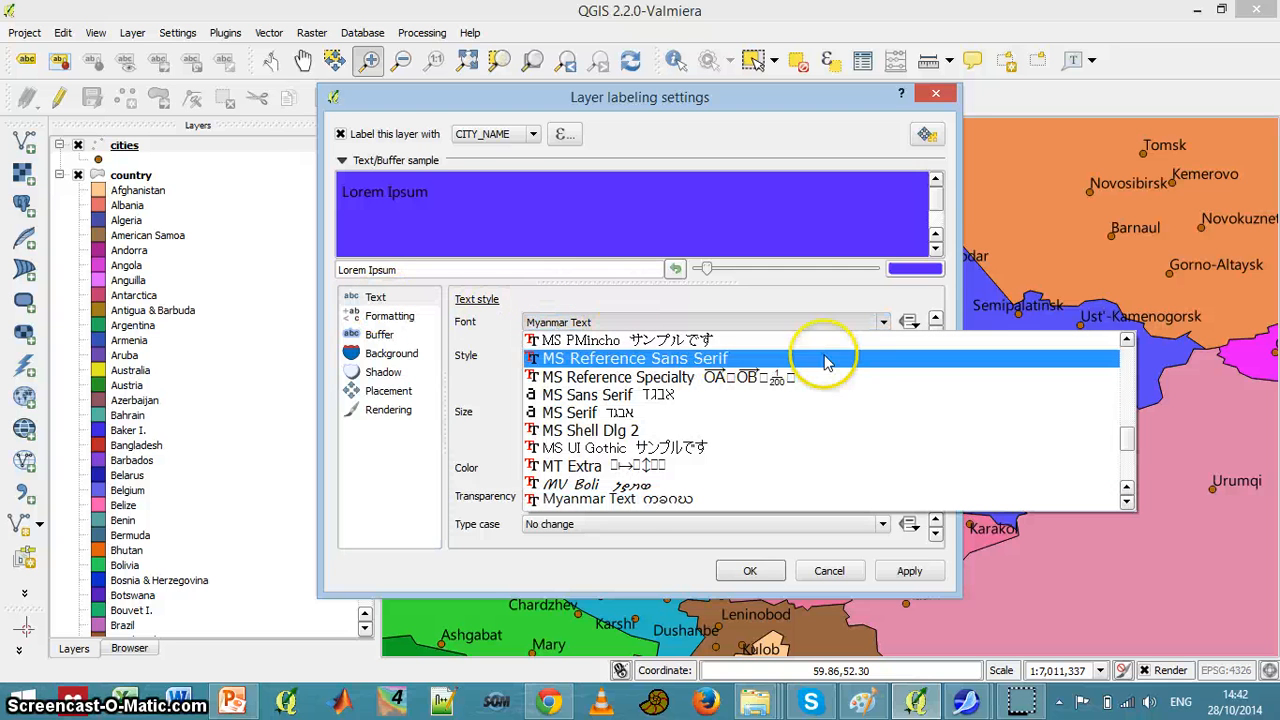
pyautogui.scroll(3)
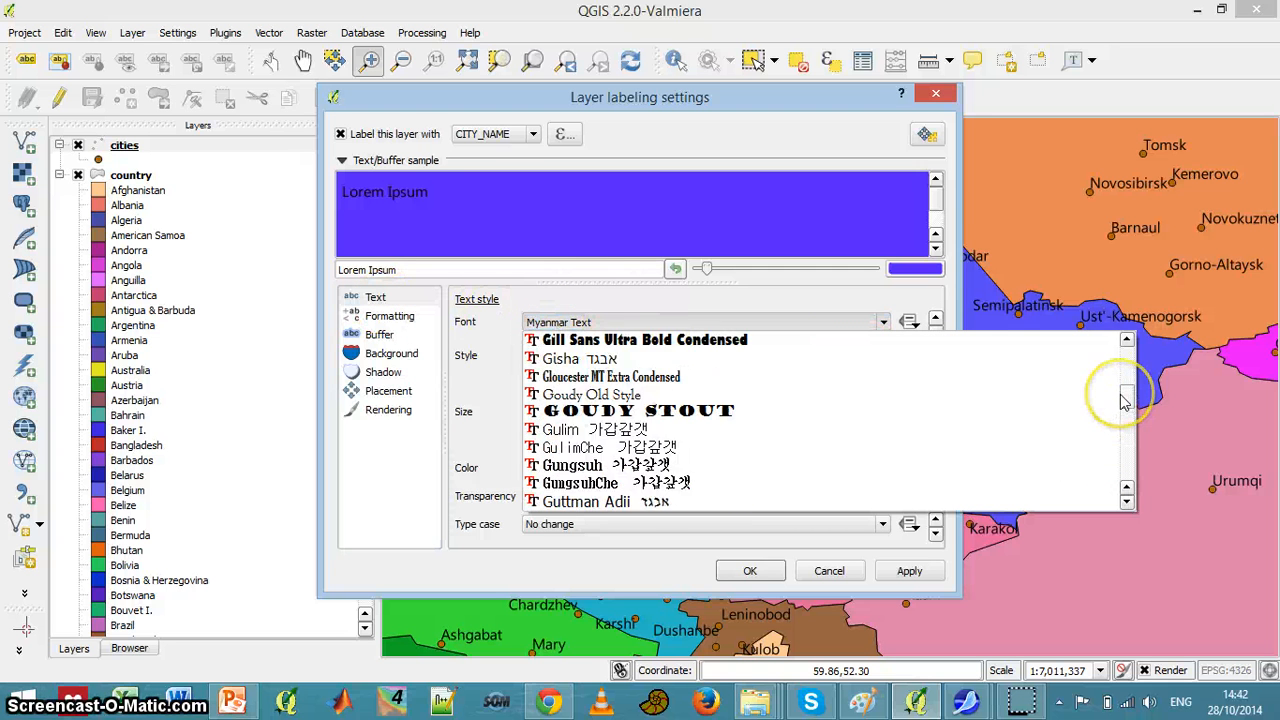
pyautogui.click(590, 410)
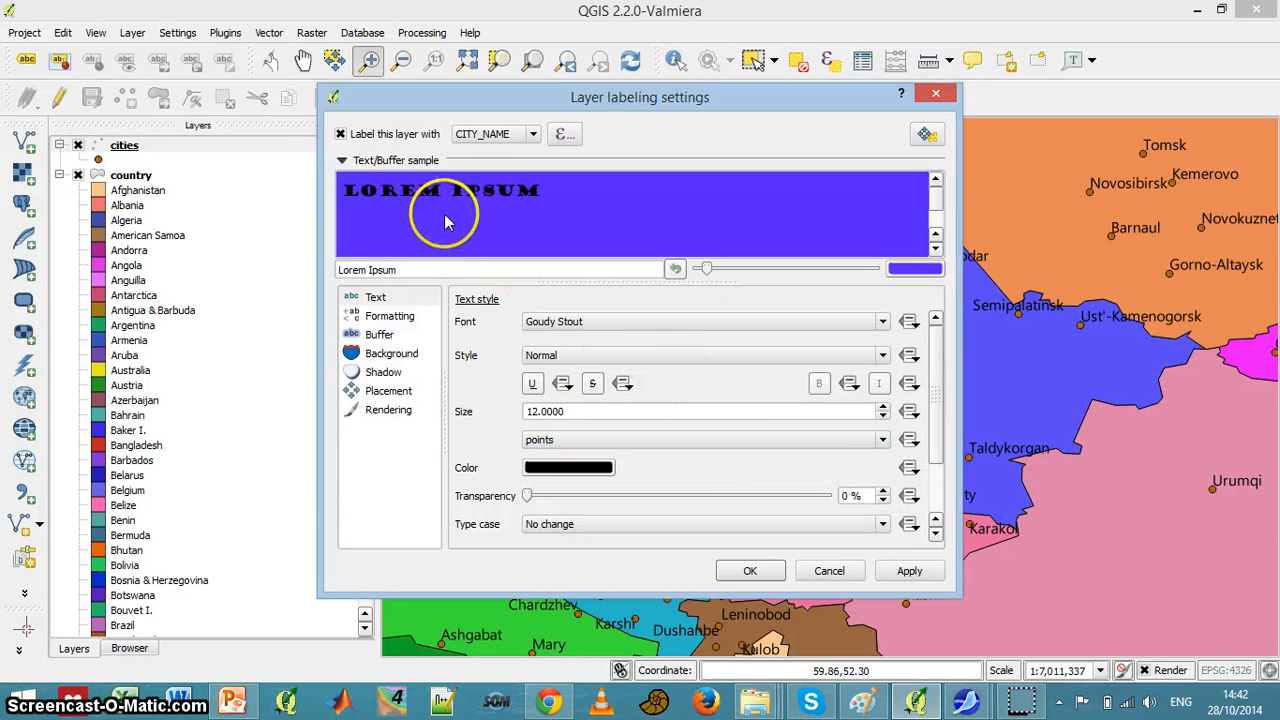
pyautogui.moveTo(490, 195)
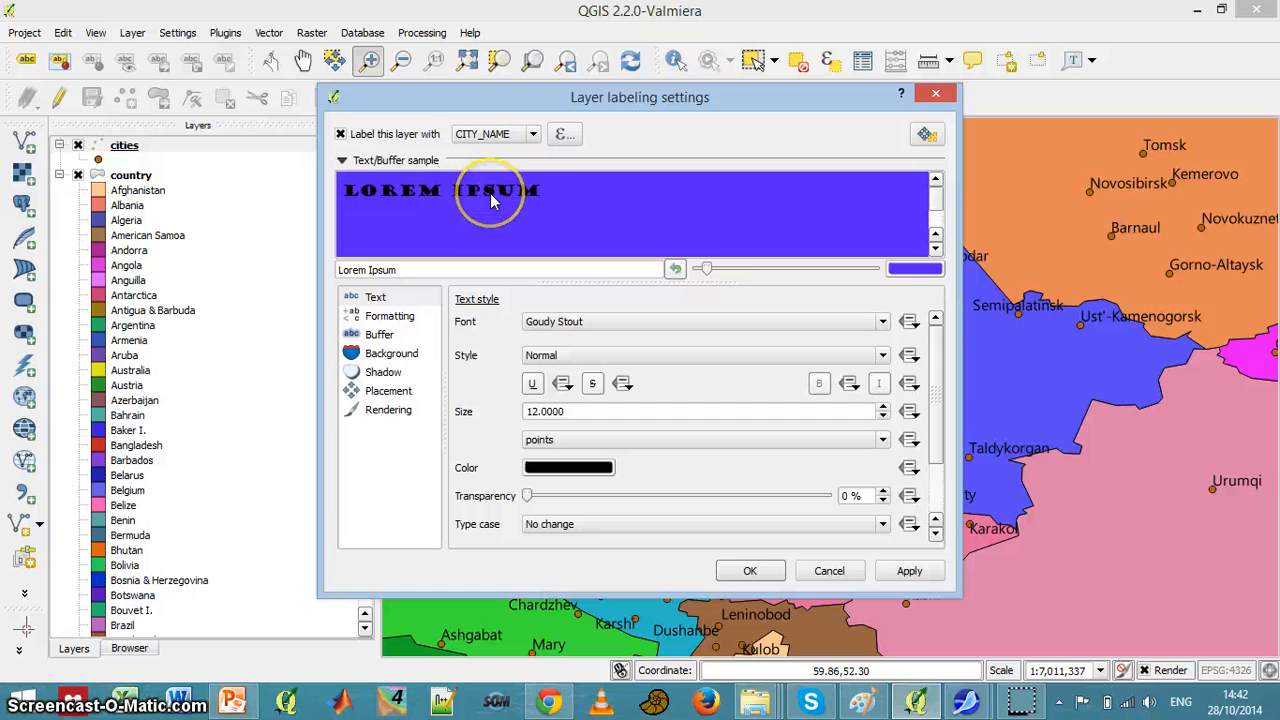
pyautogui.moveTo(835, 263)
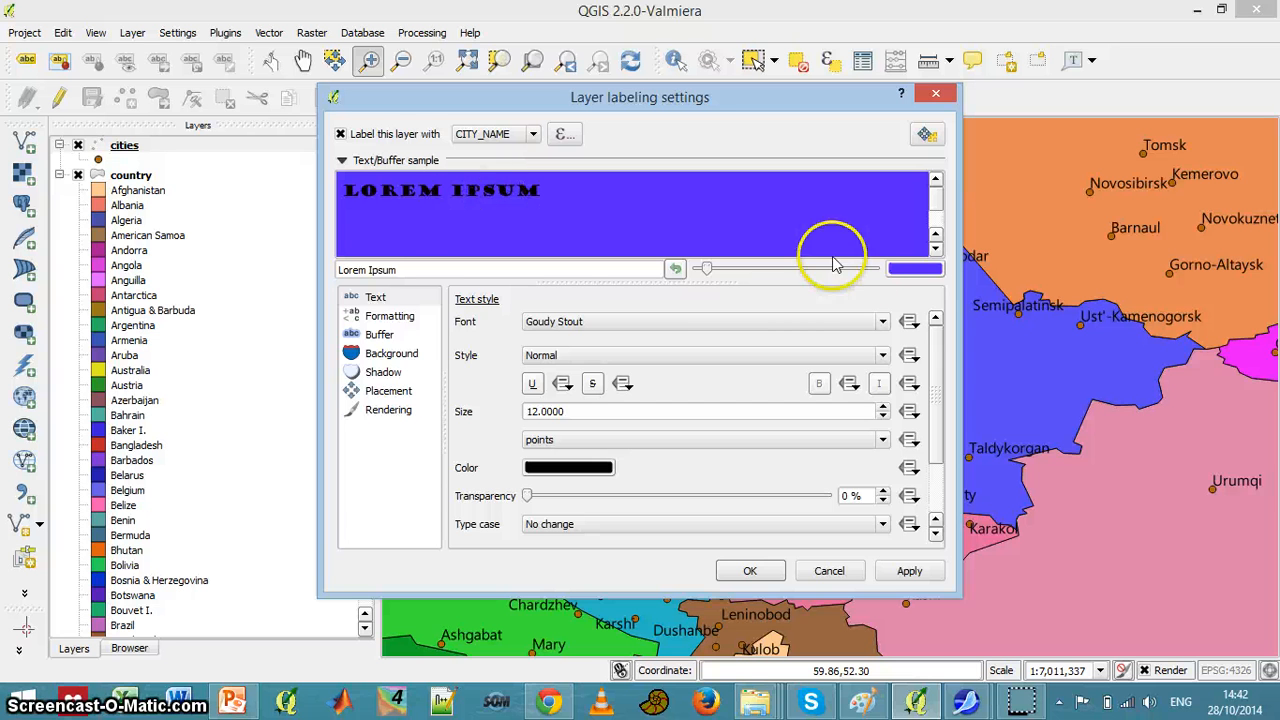
pyautogui.moveTo(935, 285)
pyautogui.write('8.0000')
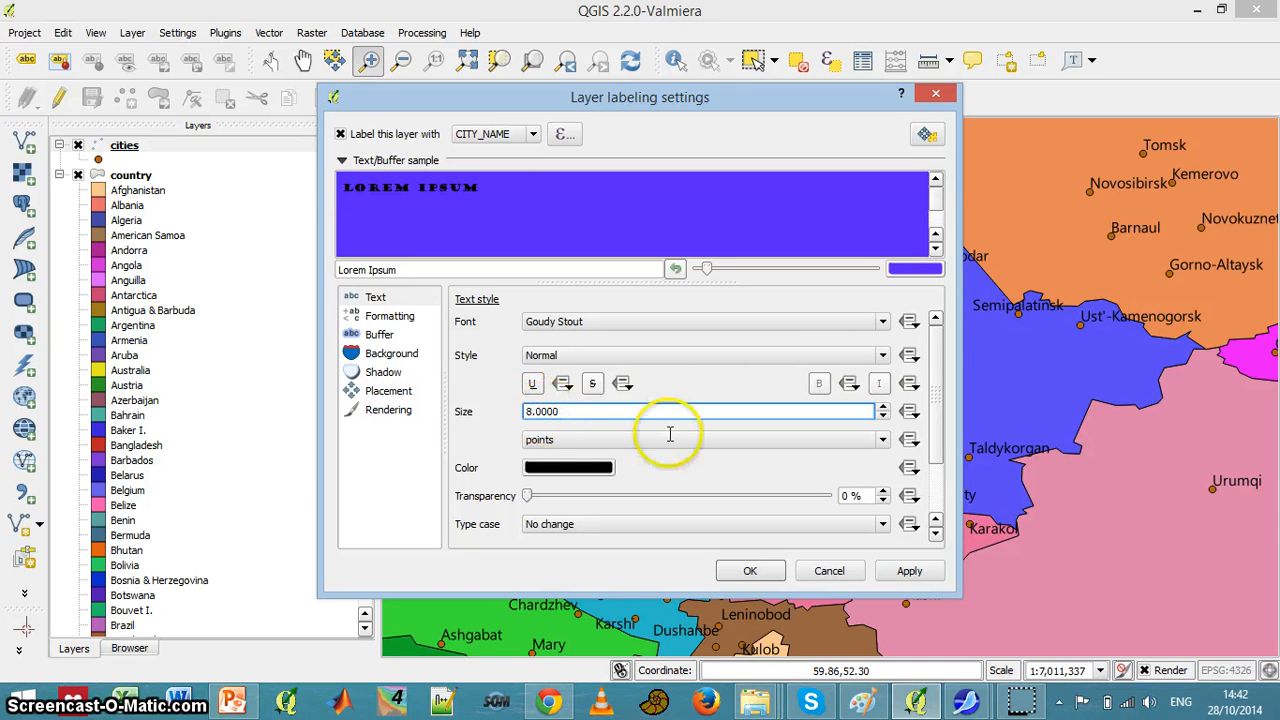
# Step: Set the label size to 8 points and switch the font to Gisha, applying both
pyautogui.click(908, 570)
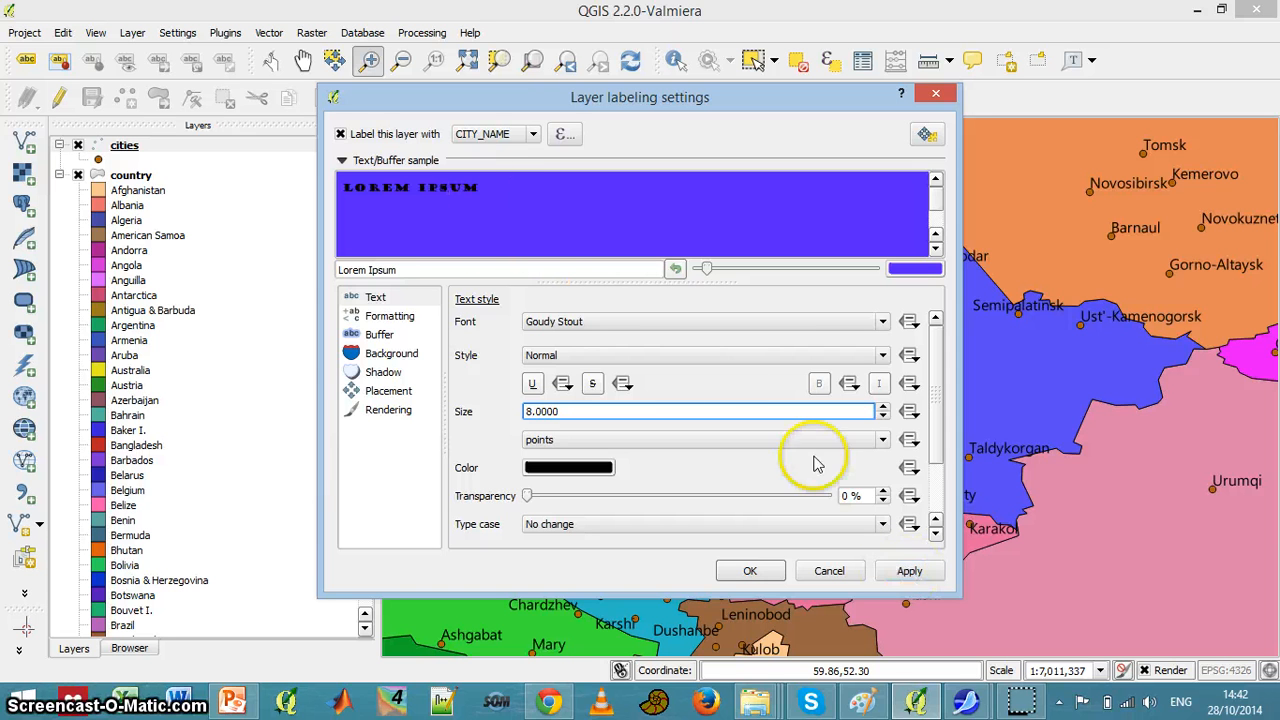
pyautogui.moveTo(1200, 205)
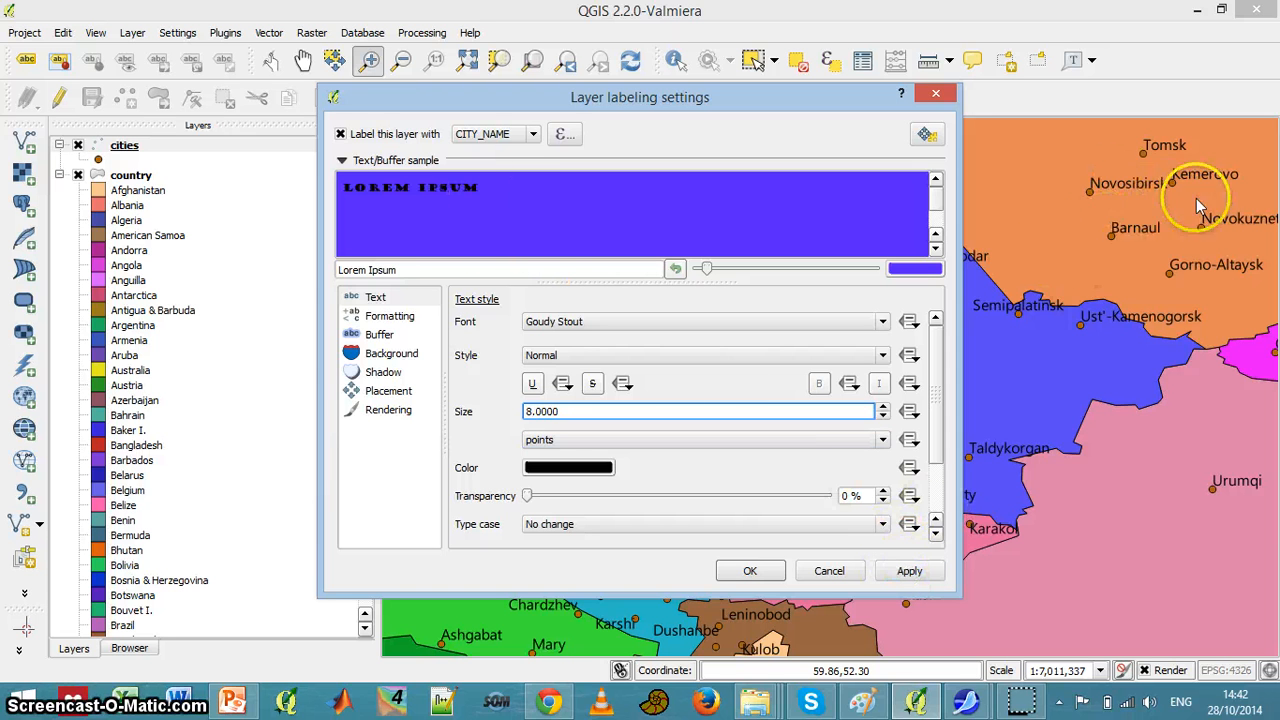
pyautogui.click(908, 570)
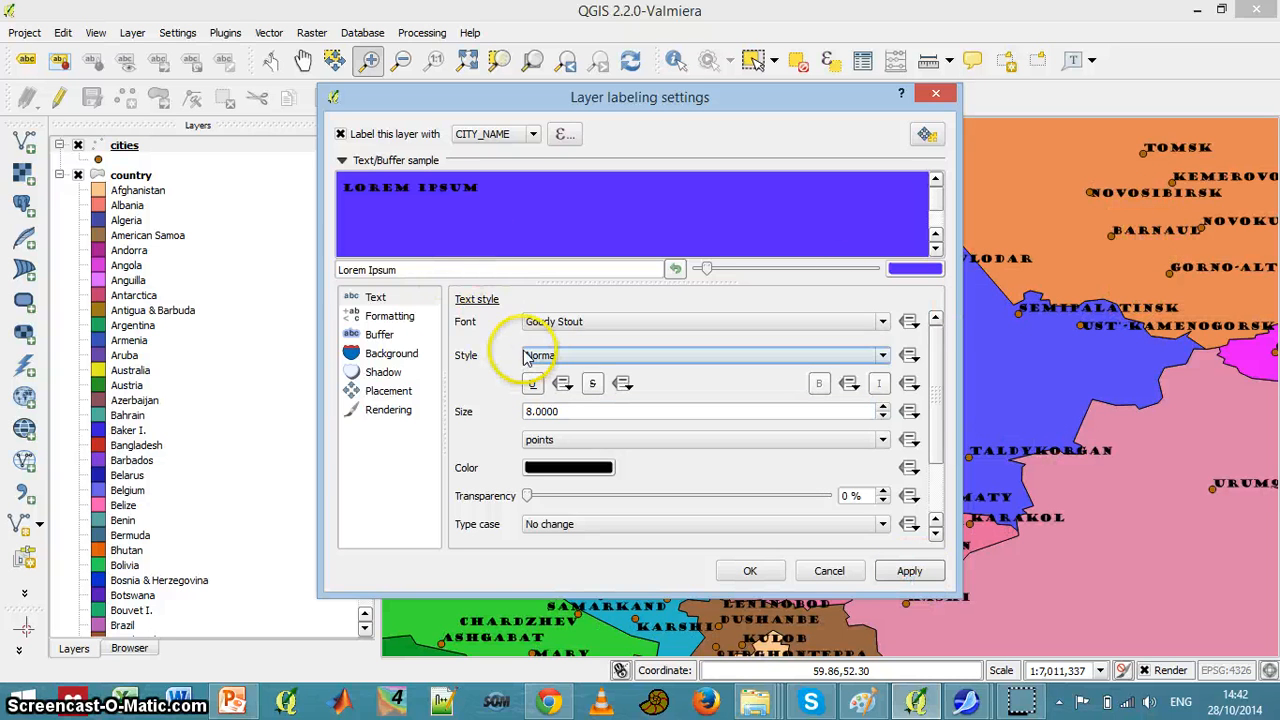
pyautogui.click(880, 321)
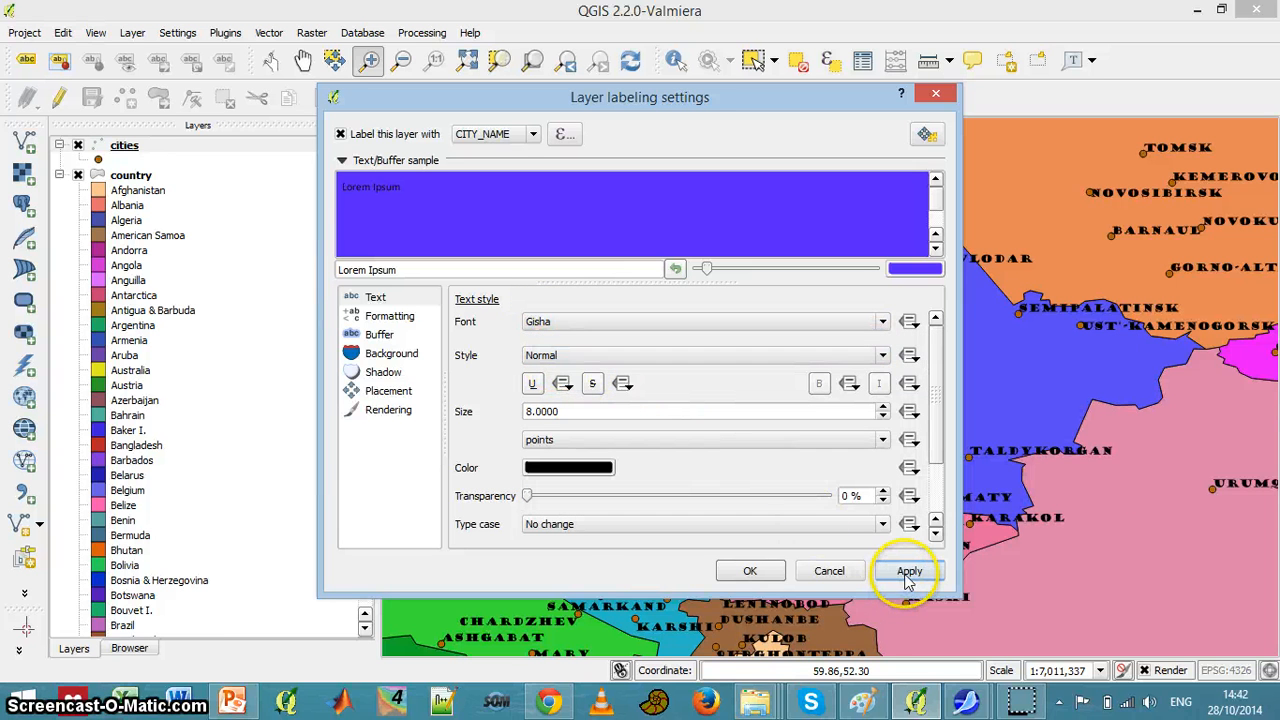
pyautogui.click(908, 570)
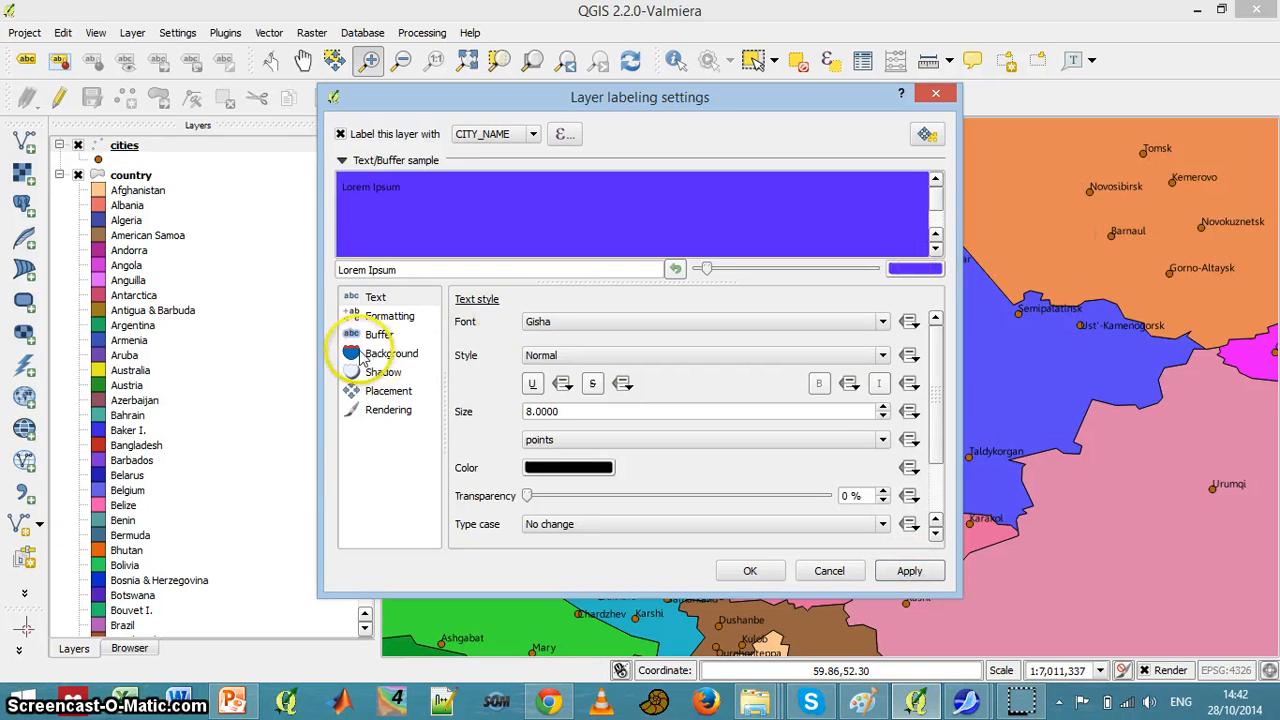
# Step: Turn on the label text buffer, raise its transparency to 22%, and apply
pyautogui.click(378, 333)
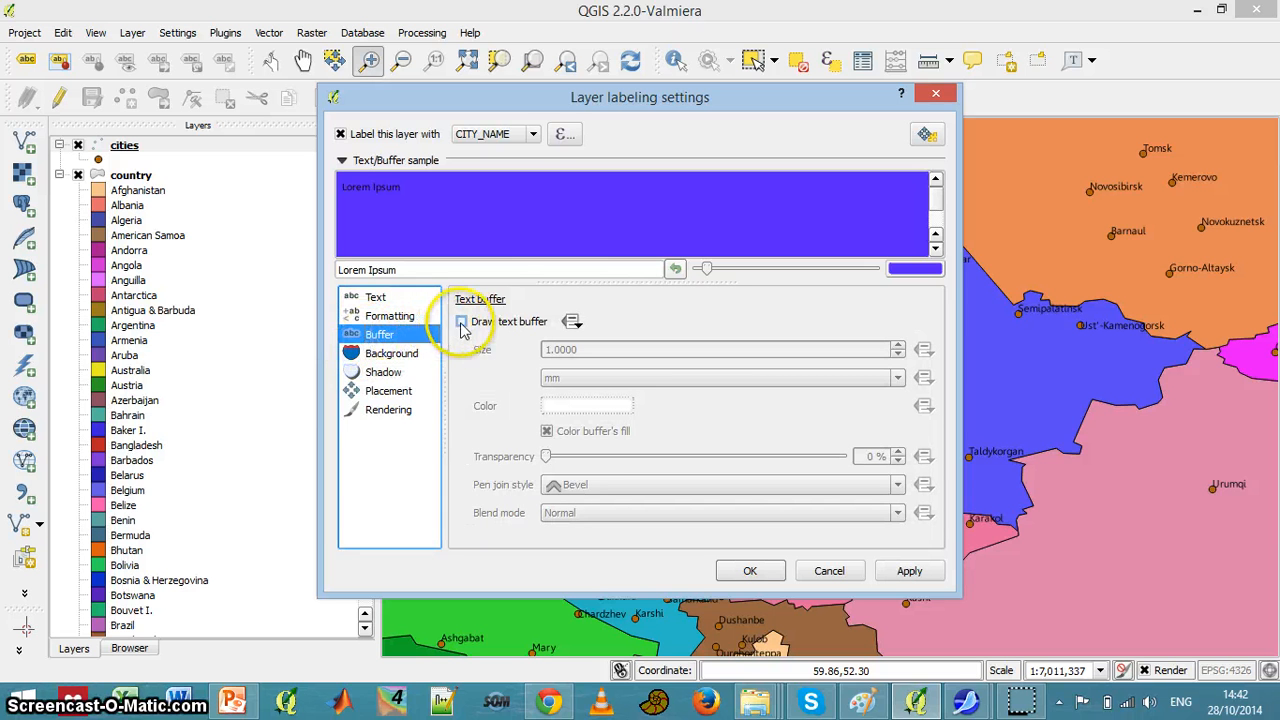
pyautogui.click(461, 321)
pyautogui.write('2.0000')
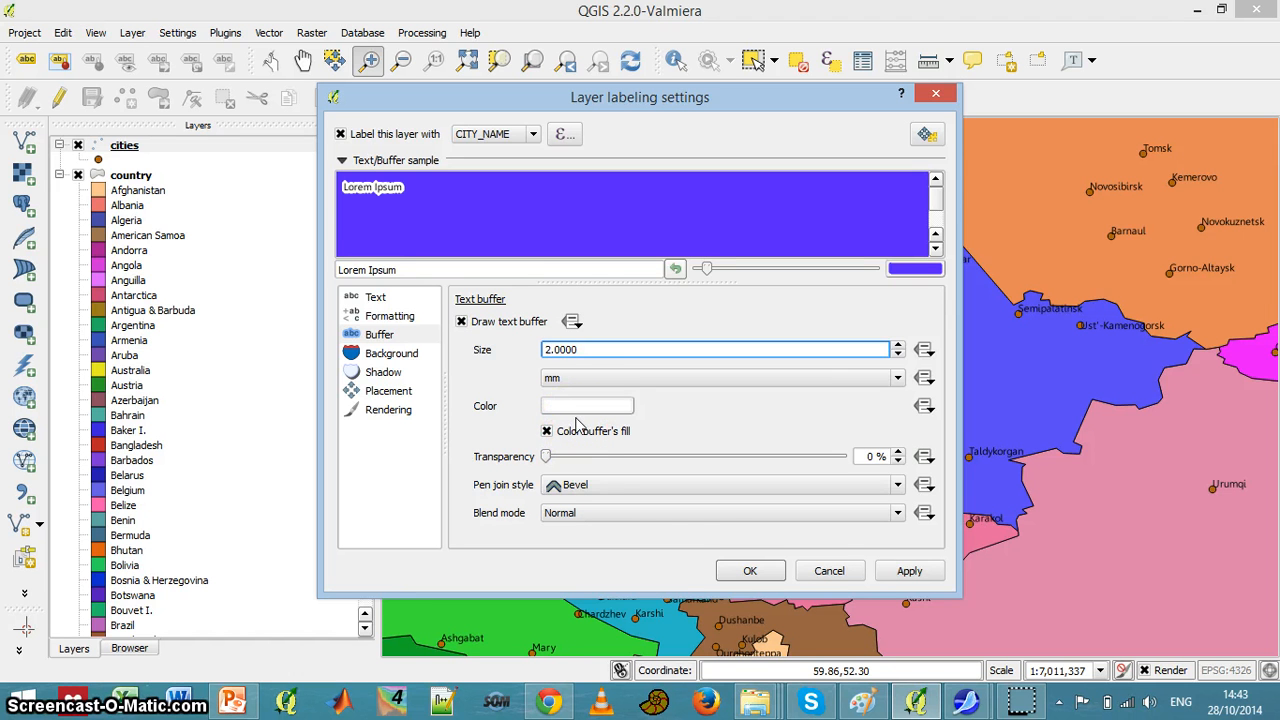
pyautogui.moveTo(545, 456); pyautogui.dragTo(567, 456)
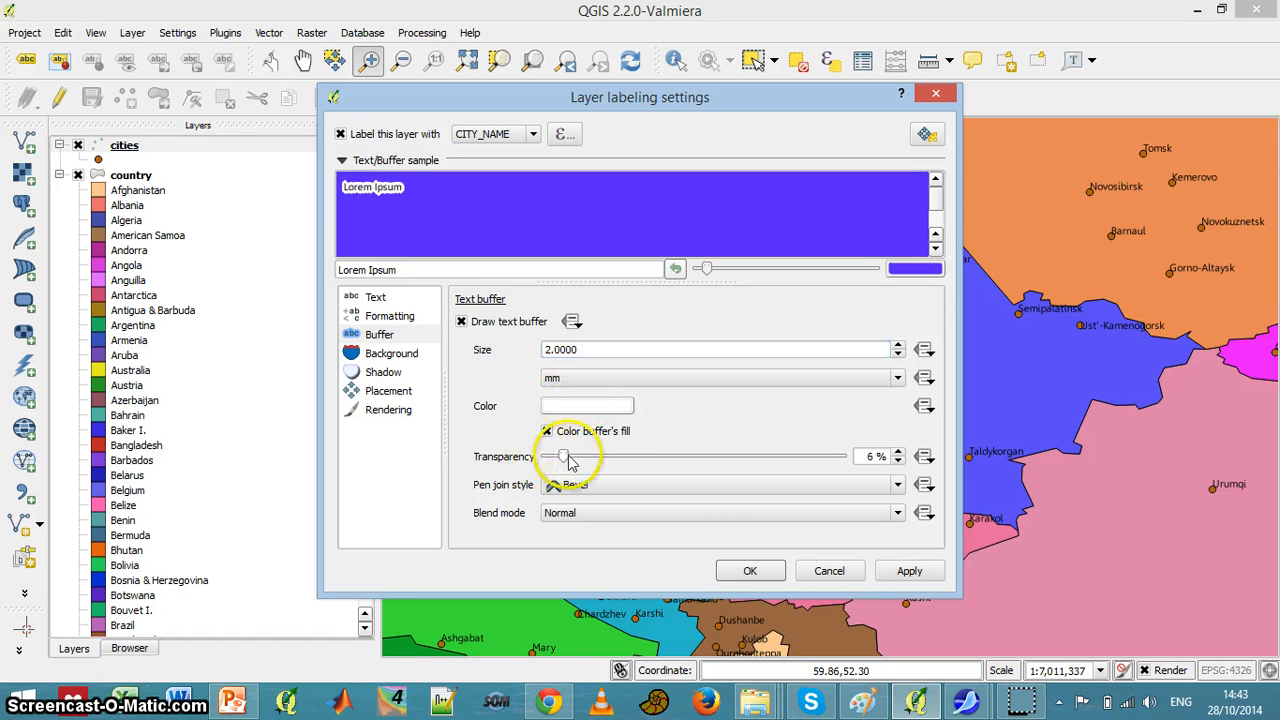
pyautogui.moveTo(568, 456); pyautogui.dragTo(611, 456)
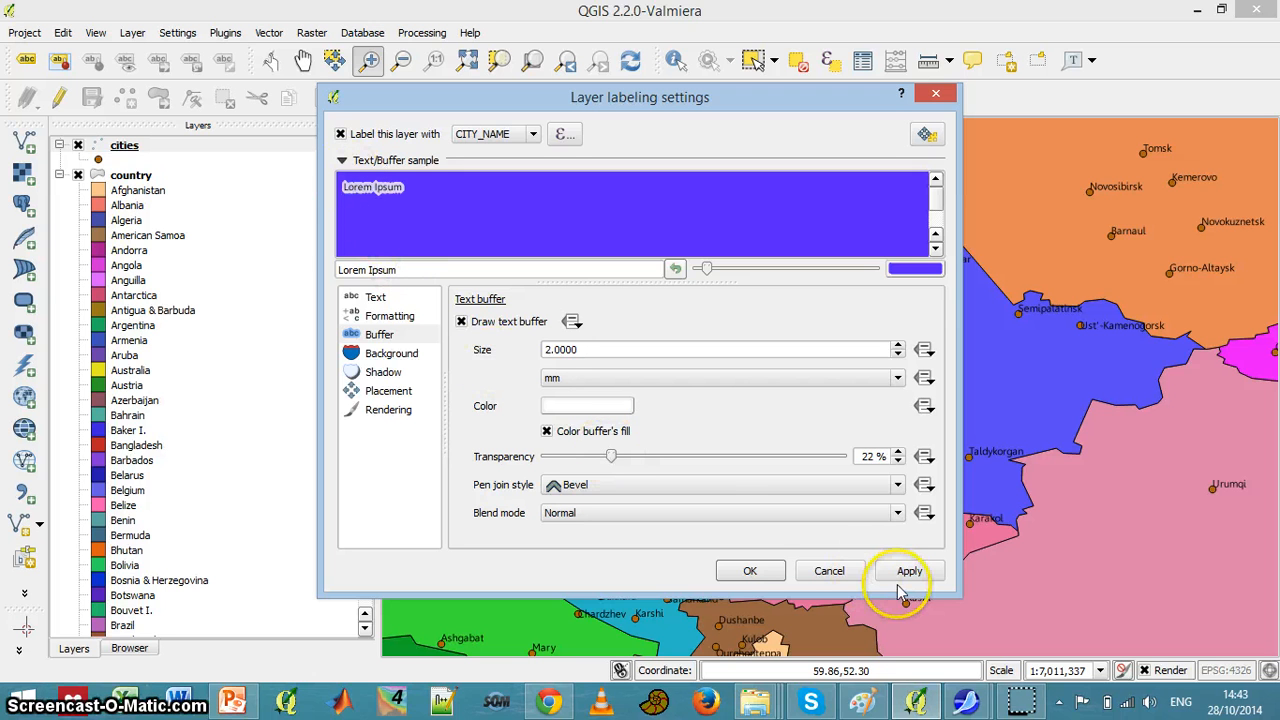
pyautogui.click(908, 570)
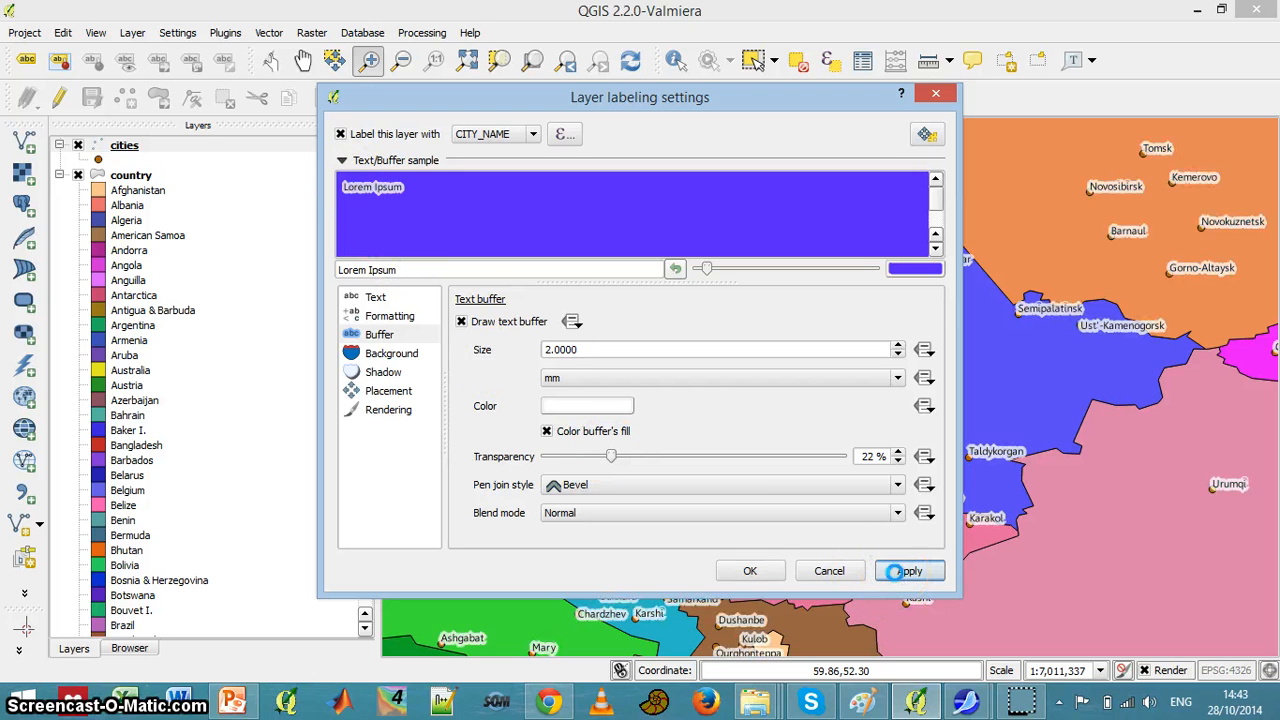
pyautogui.click(909, 570)
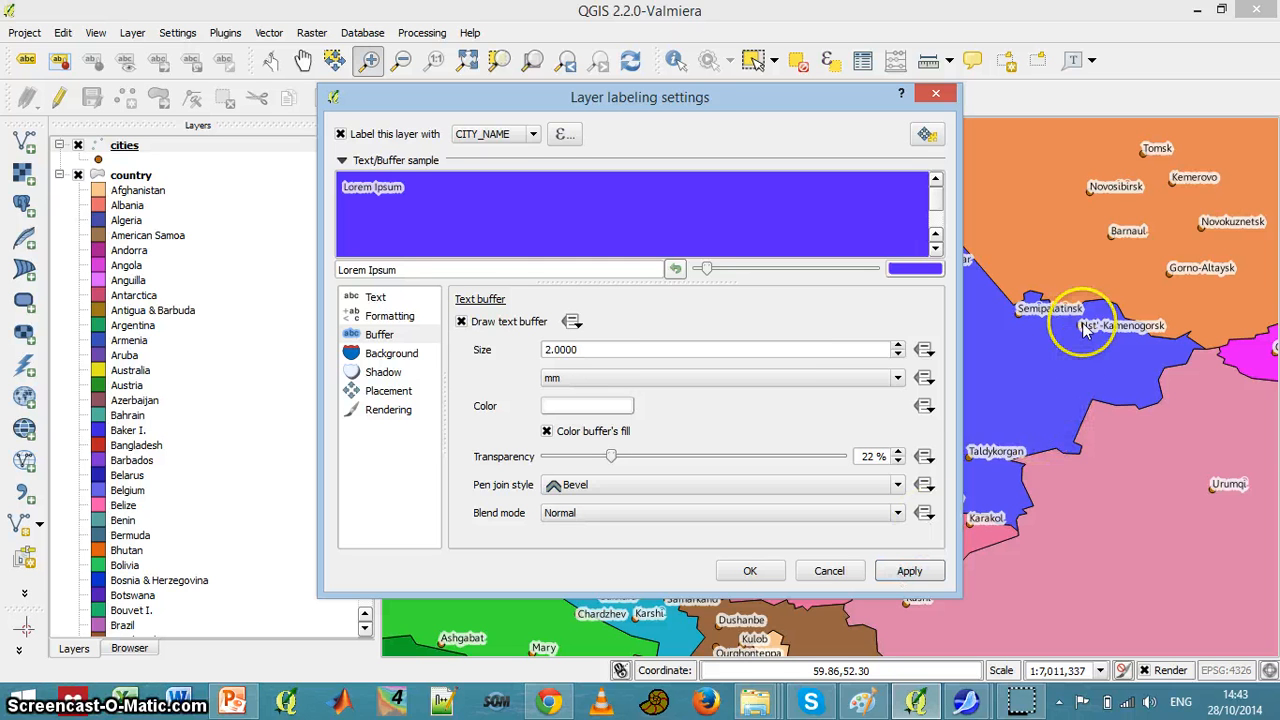
pyautogui.moveTo(1087, 363)
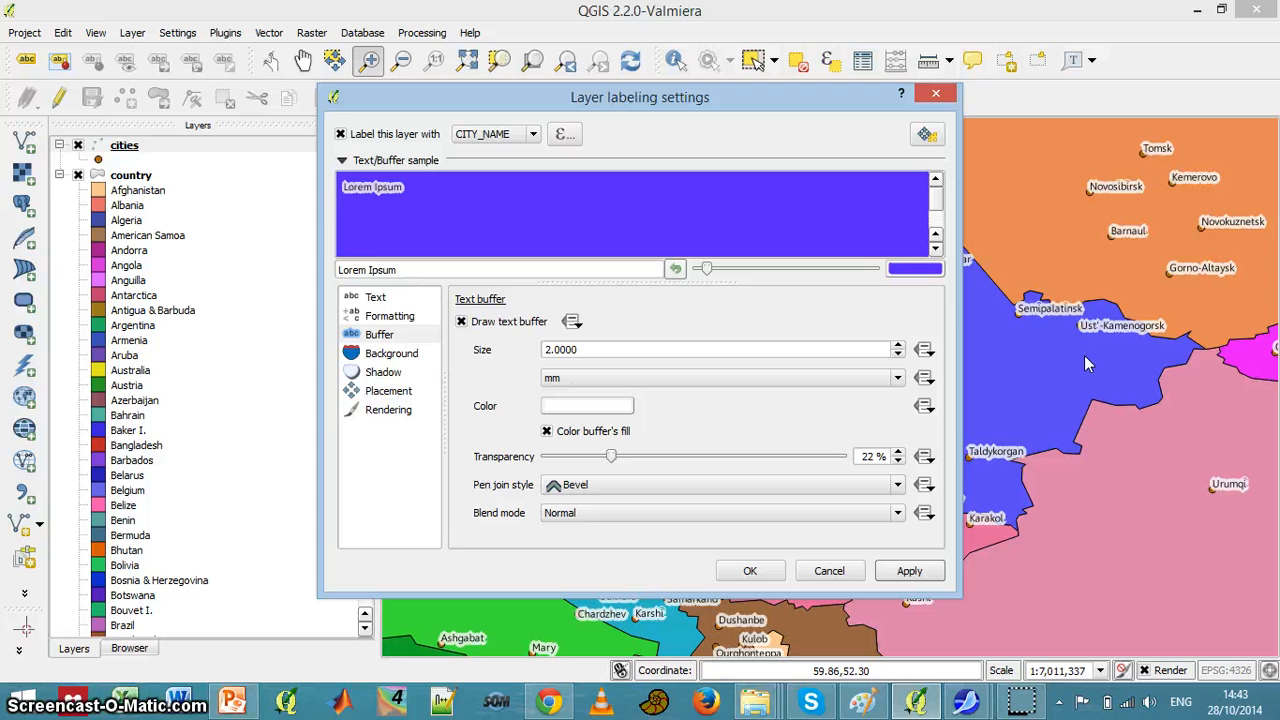
pyautogui.moveTo(1093, 338)
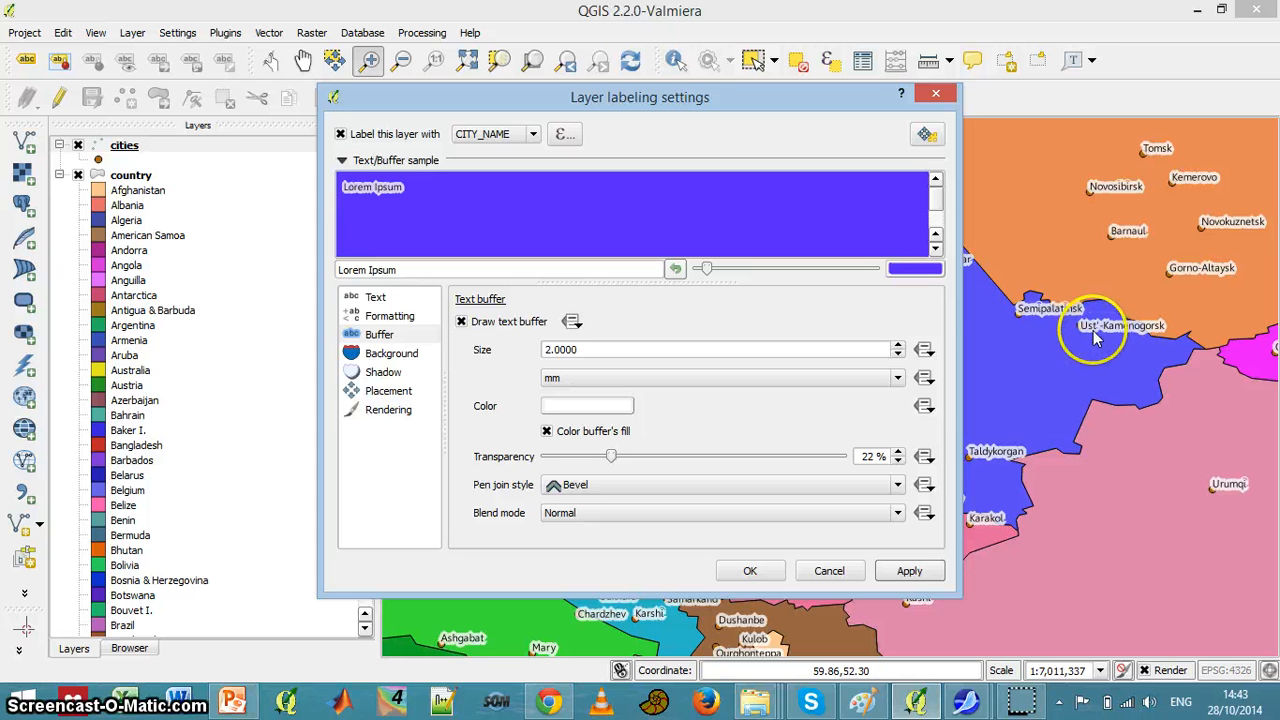
pyautogui.moveTo(1085, 335)
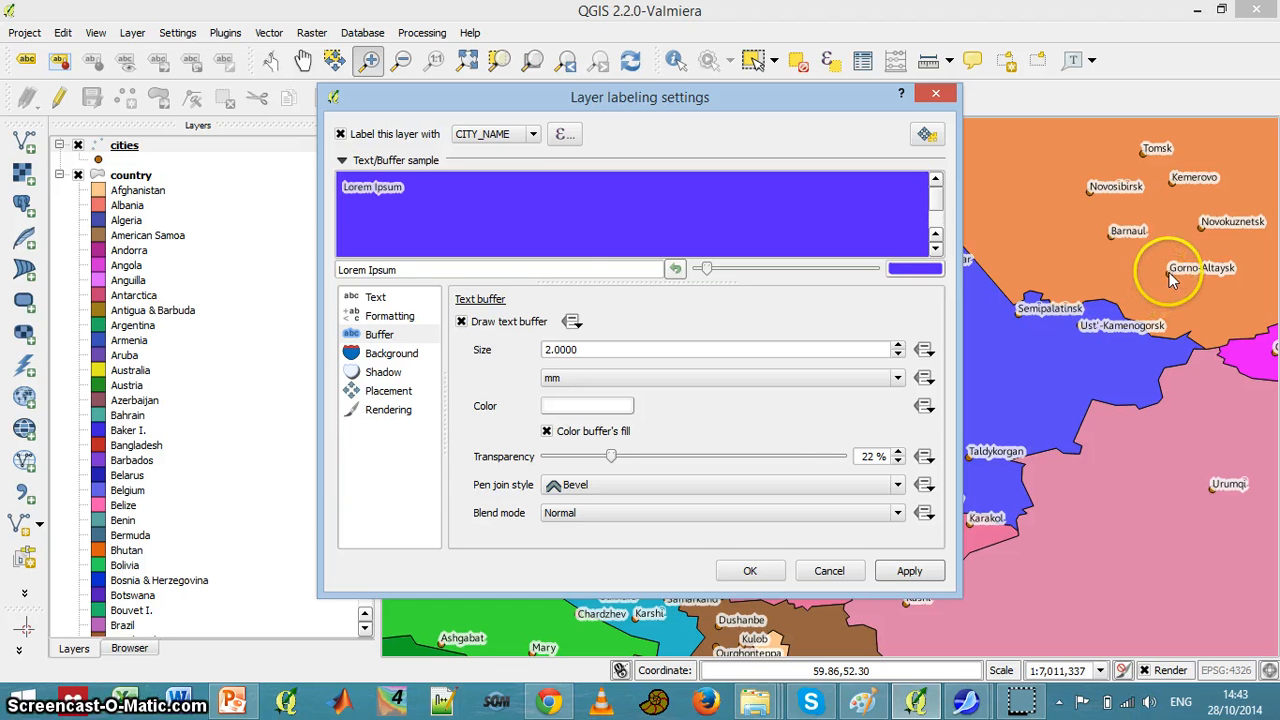
pyautogui.moveTo(790, 455)
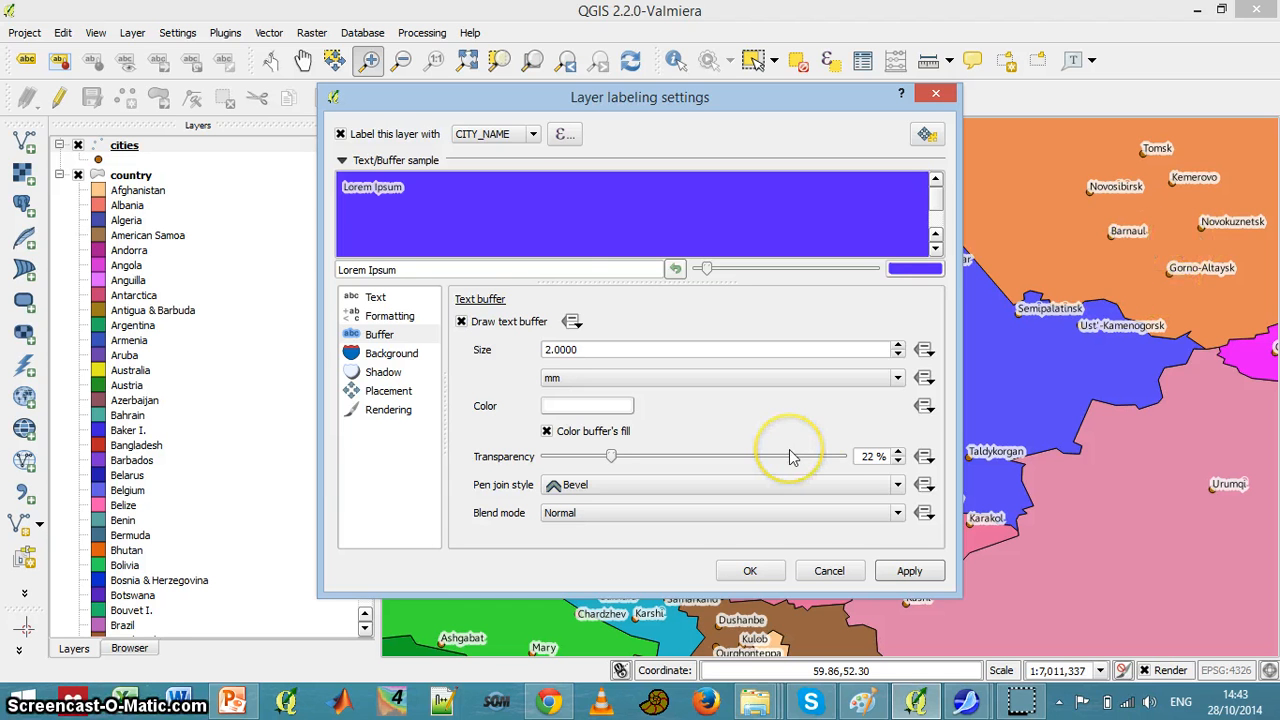
# Step: Switch label placement to Offset from point with a 15° rotation and apply
pyautogui.click(388, 390)
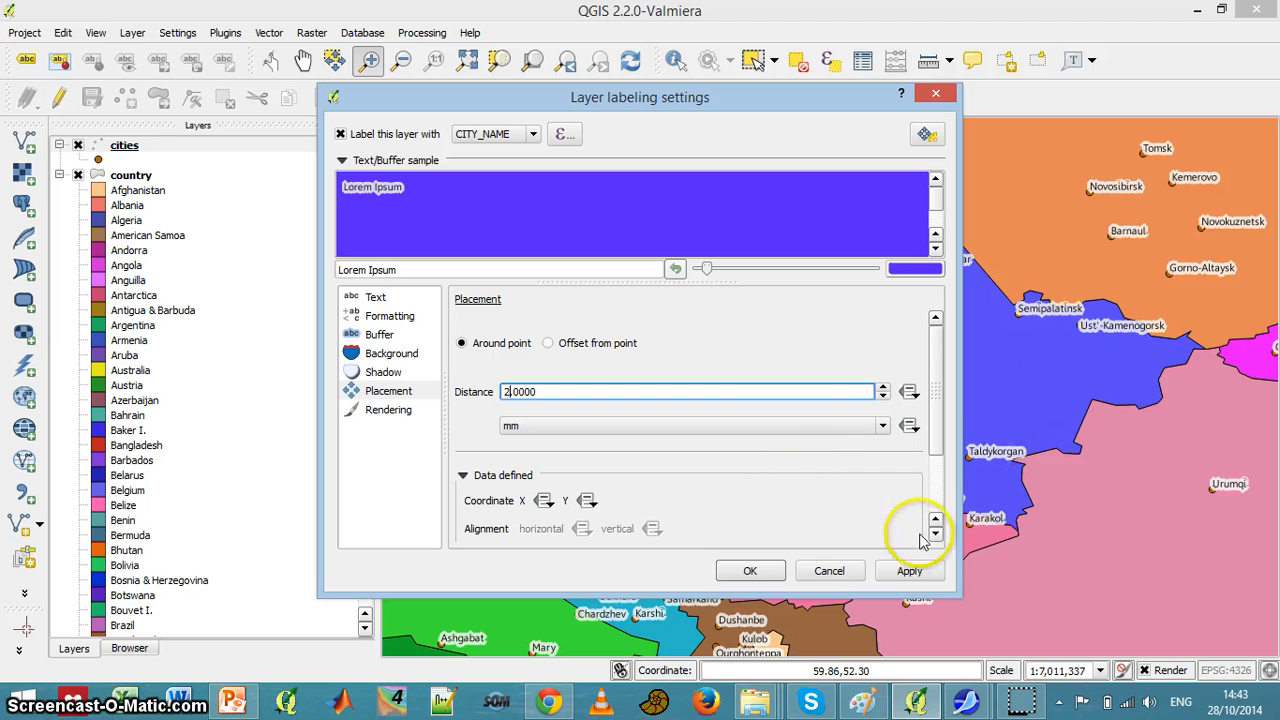
pyautogui.click(908, 570)
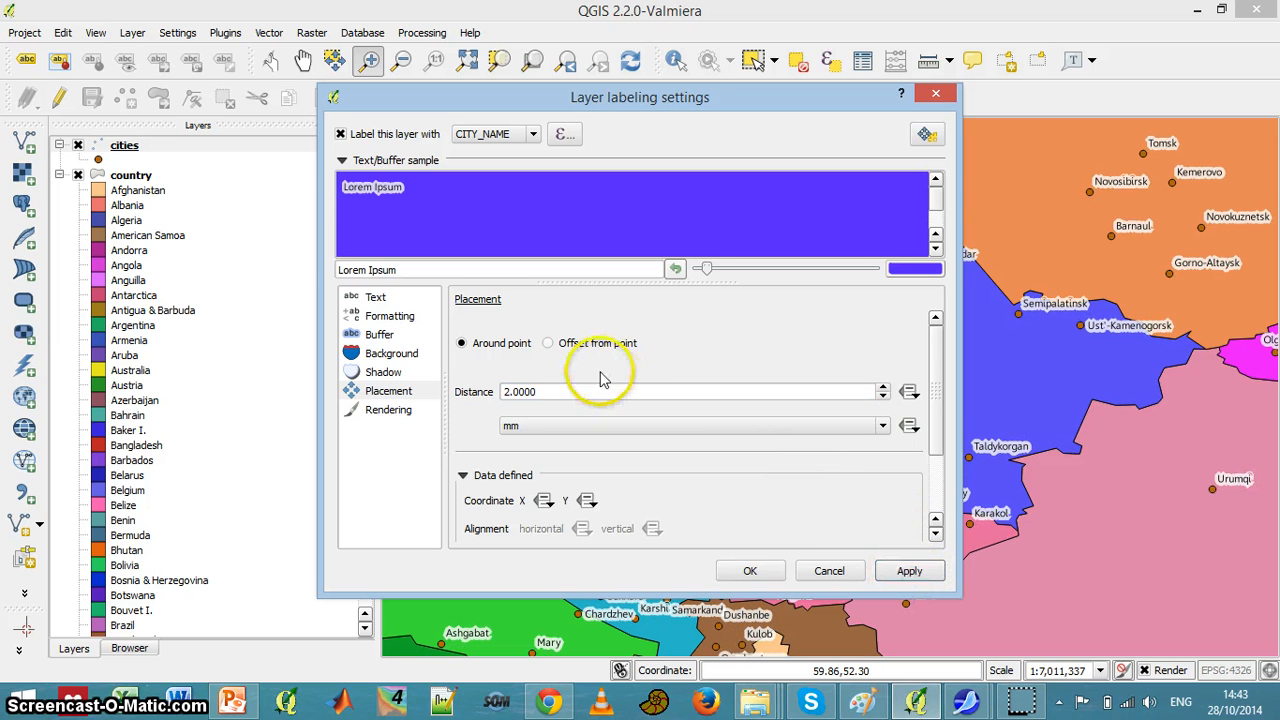
pyautogui.click(547, 342)
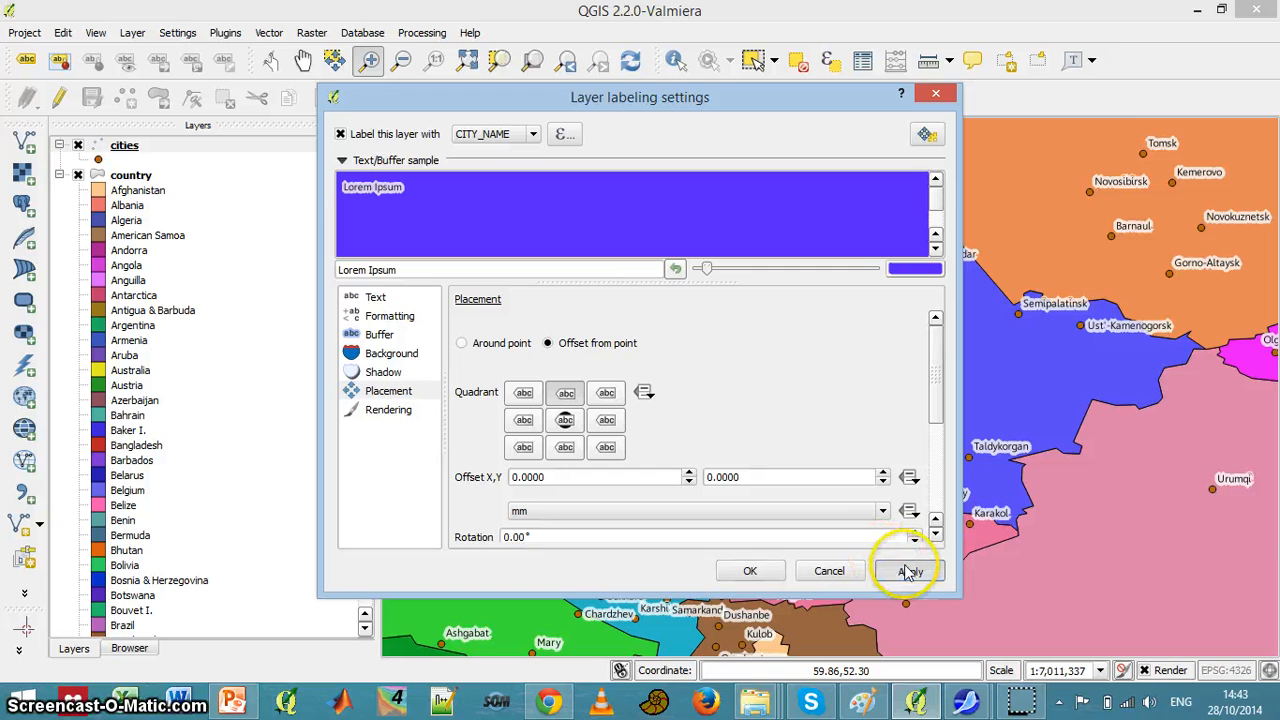
pyautogui.click(908, 570)
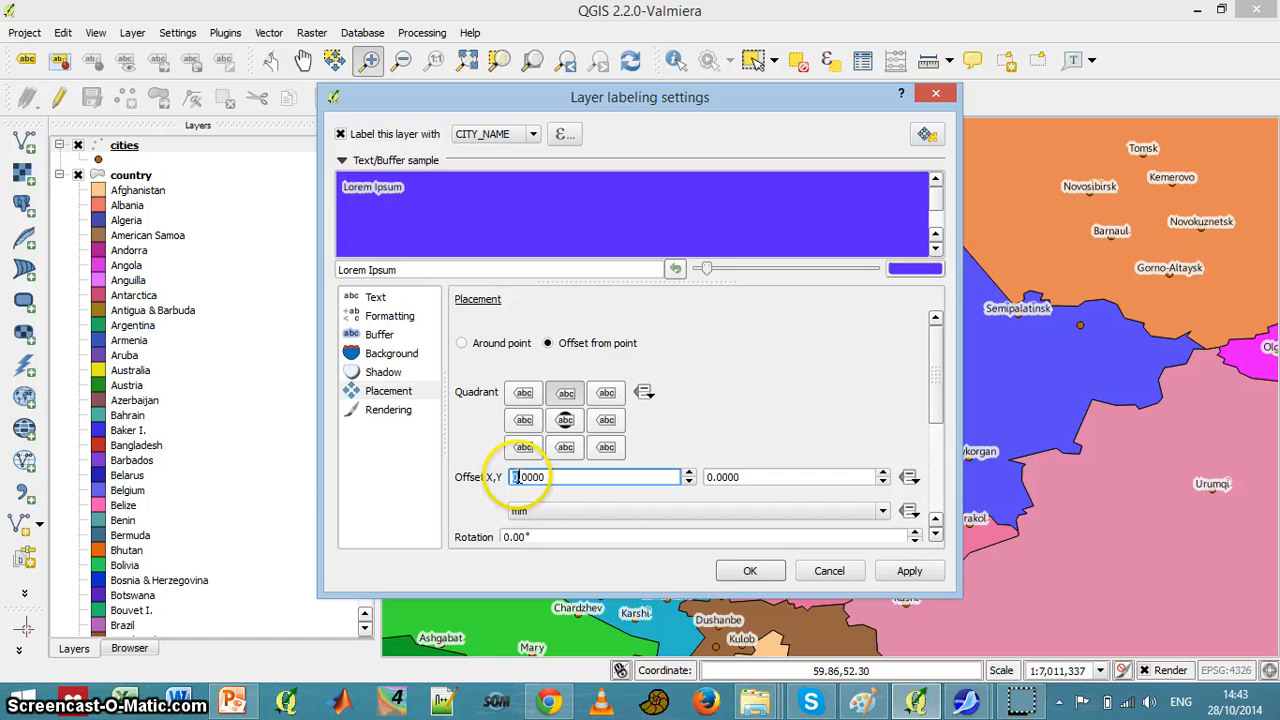
pyautogui.moveTo(915, 440)
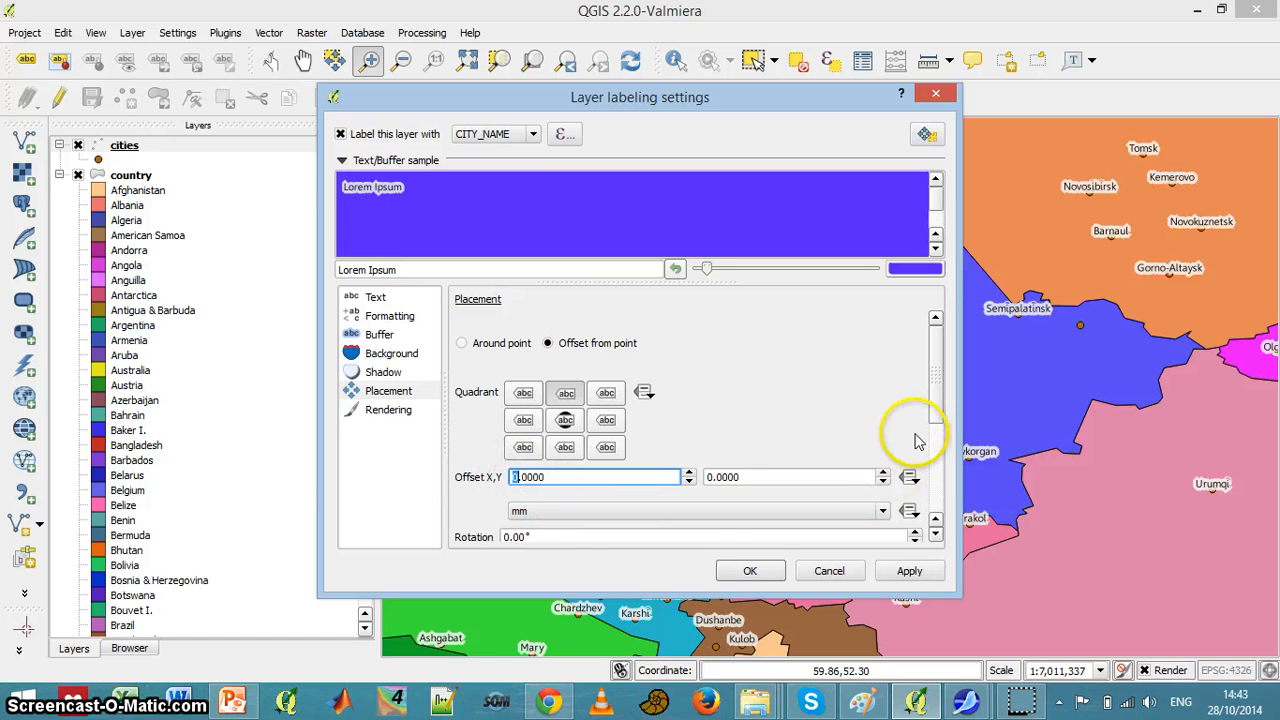
pyautogui.click(700, 537)
pyautogui.write('15')
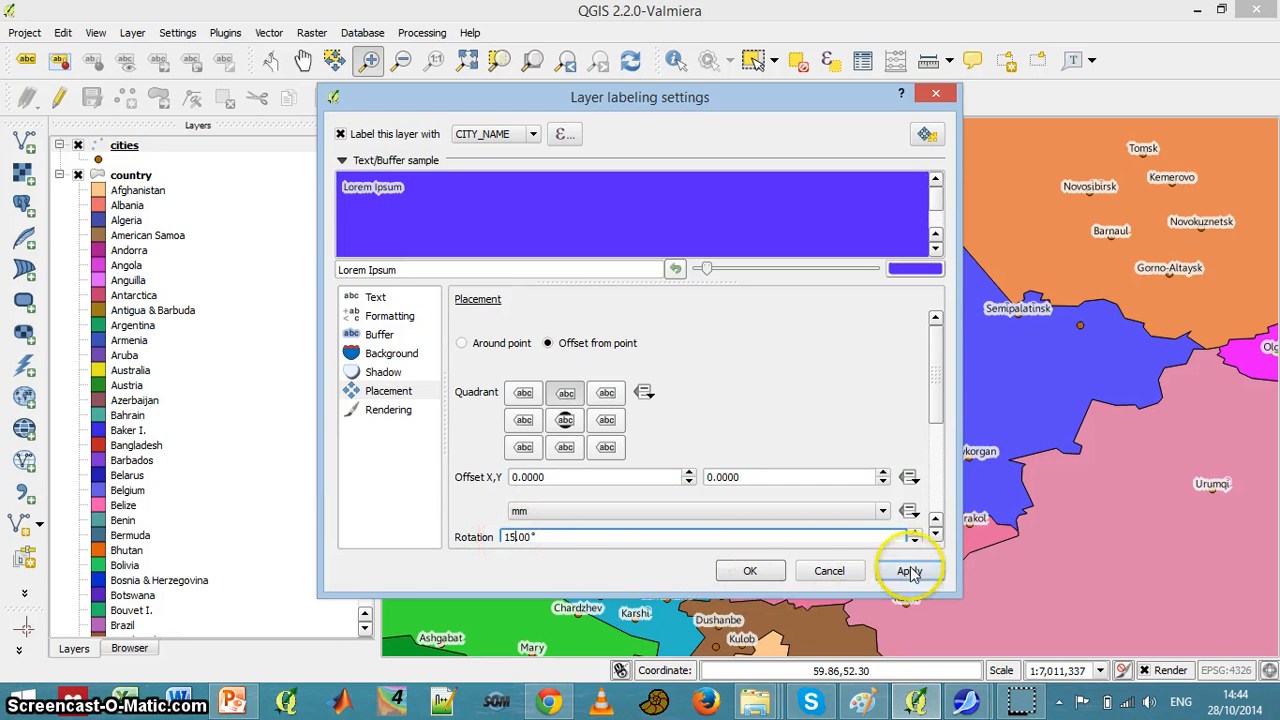
pyautogui.click(908, 570)
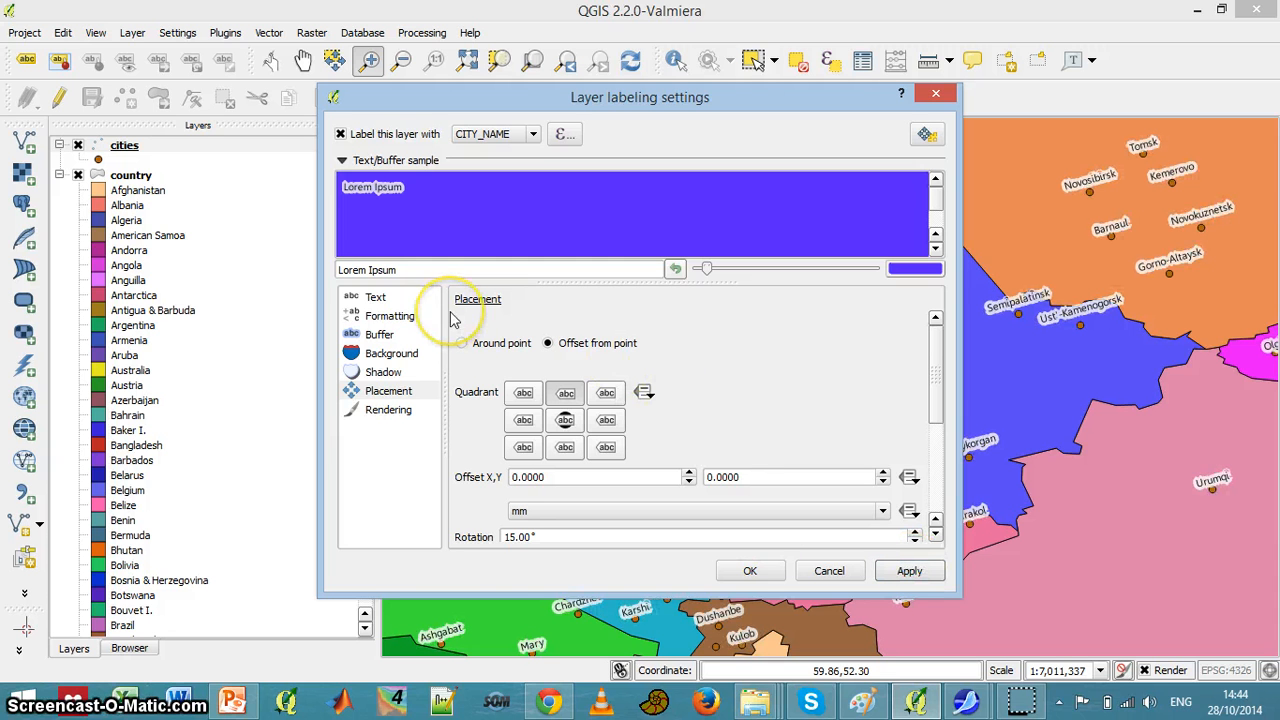
pyautogui.moveTo(528, 386)
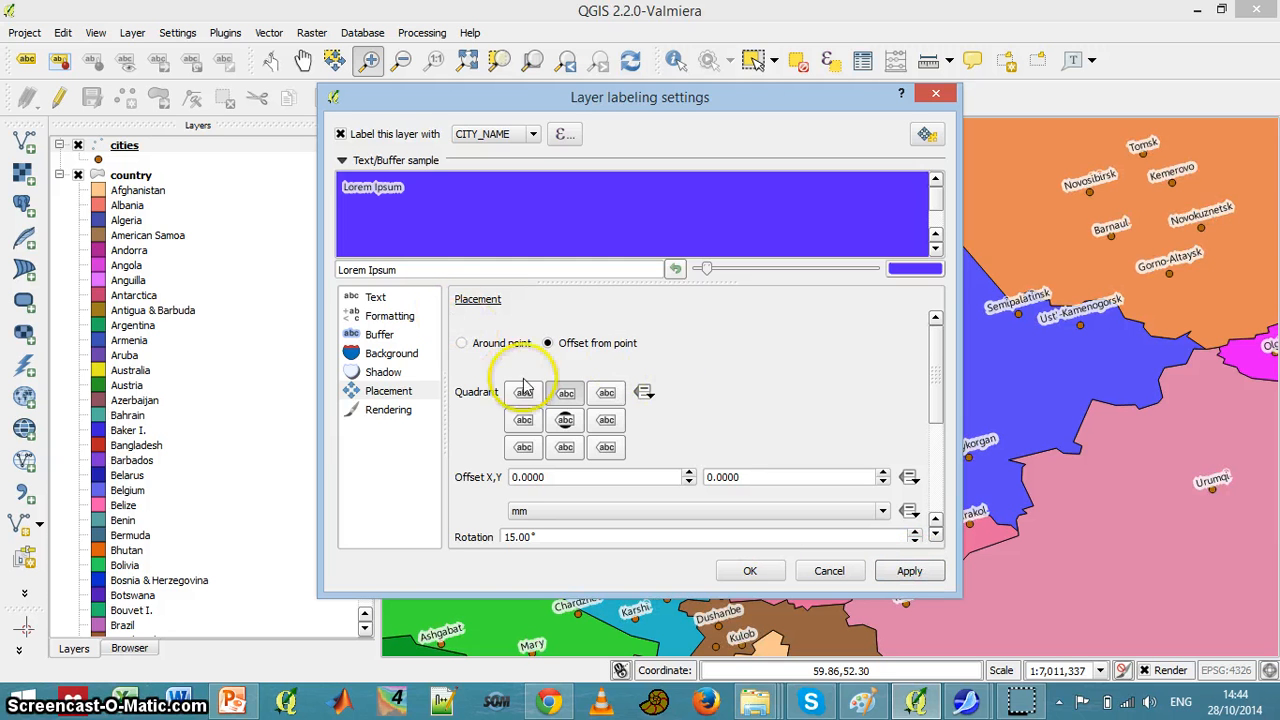